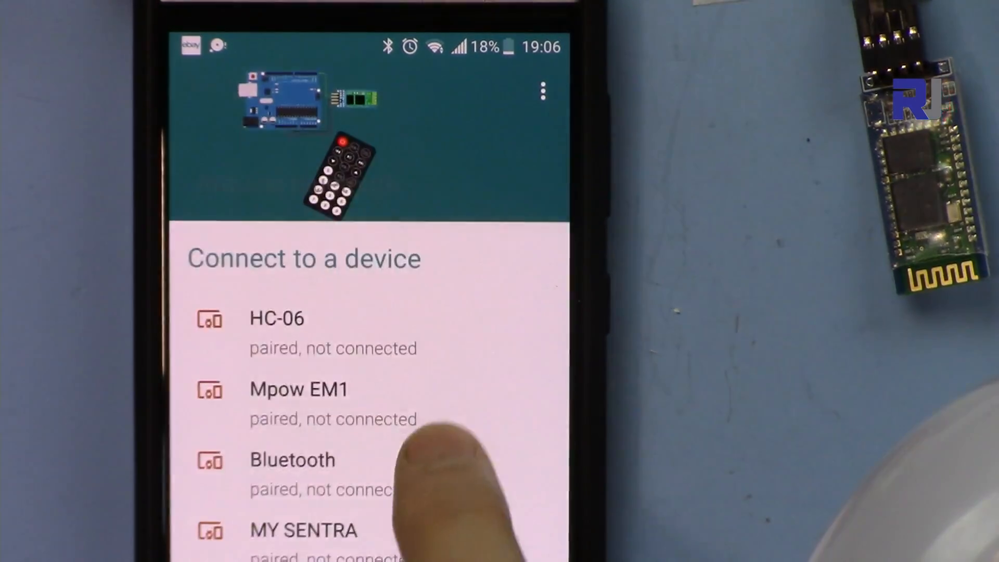
Step: Connect the Bluetooth Terminal app to the paired HC-06 module
scroll(down, 3)
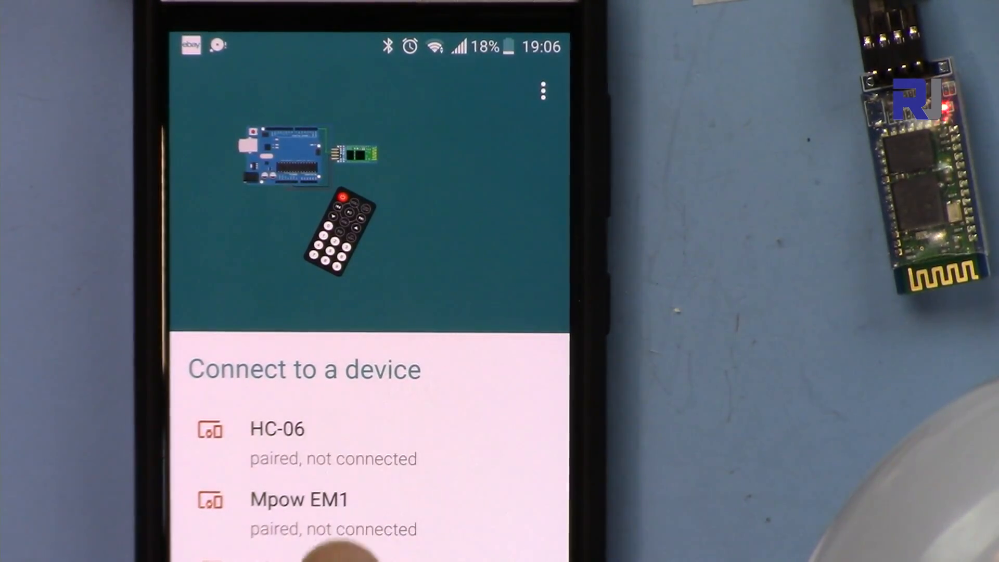
click(277, 428)
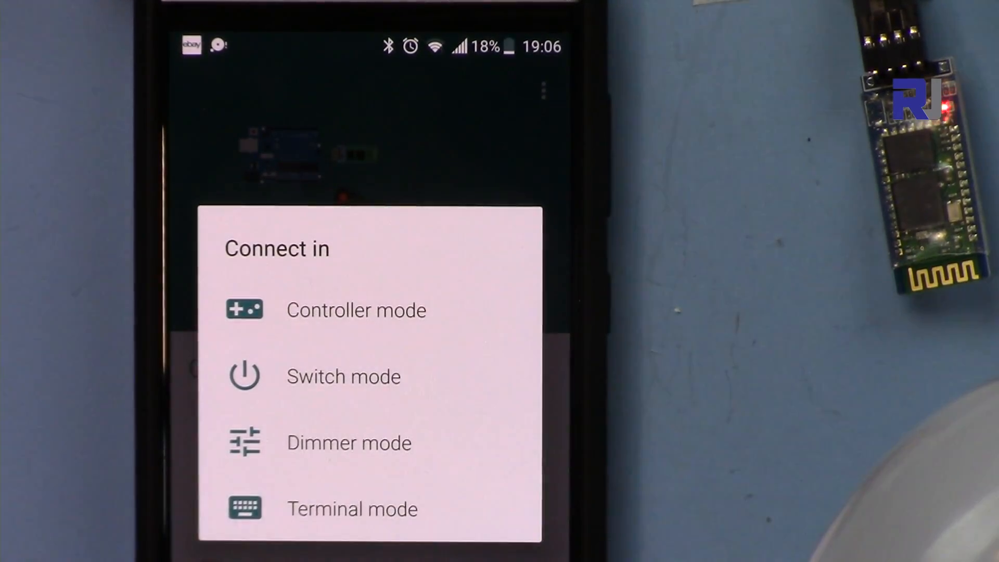
click(356, 310)
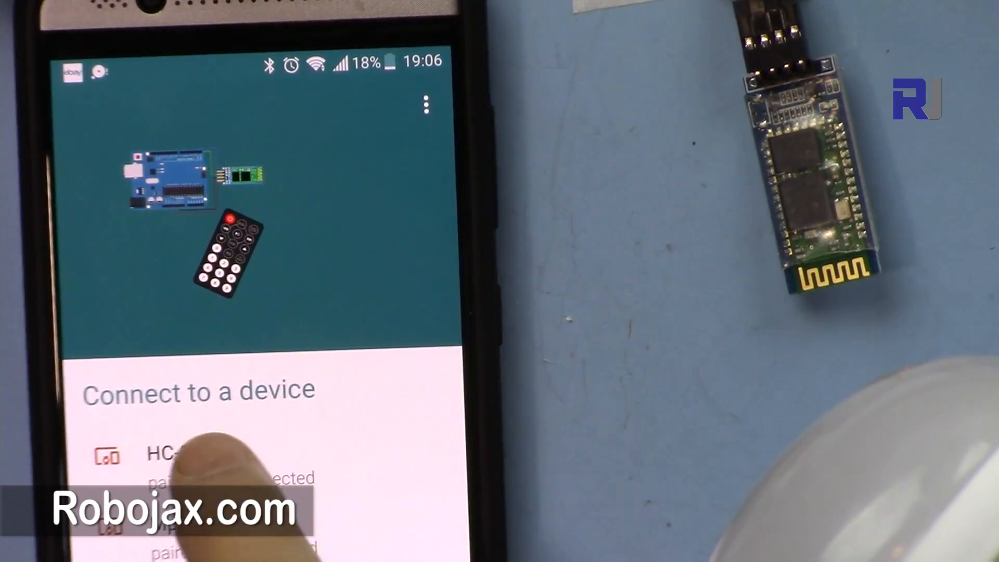
click(178, 453)
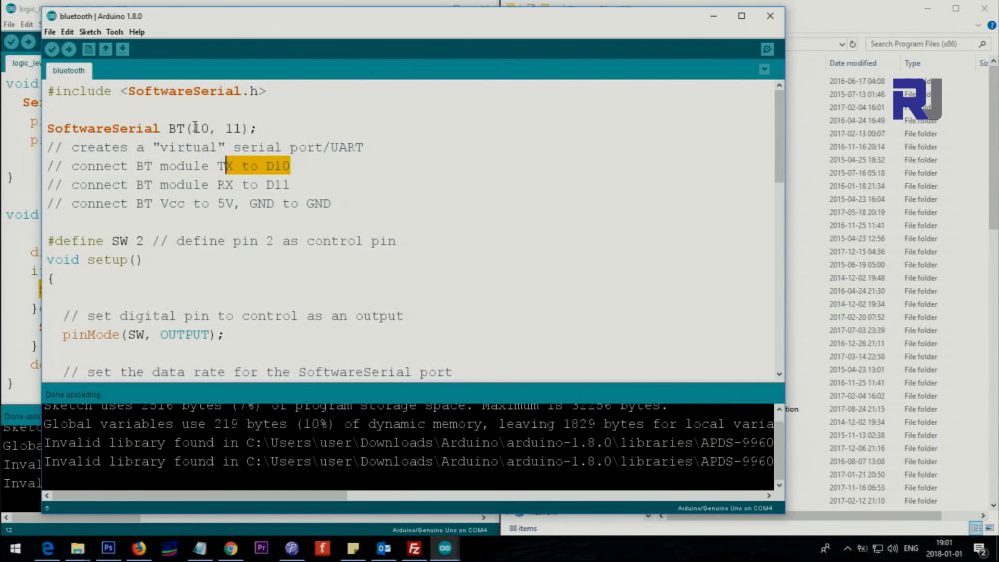
Step: Review the SoftwareSerial setup on pin 11 and the module TX wiring note in the sketch
click(227, 128)
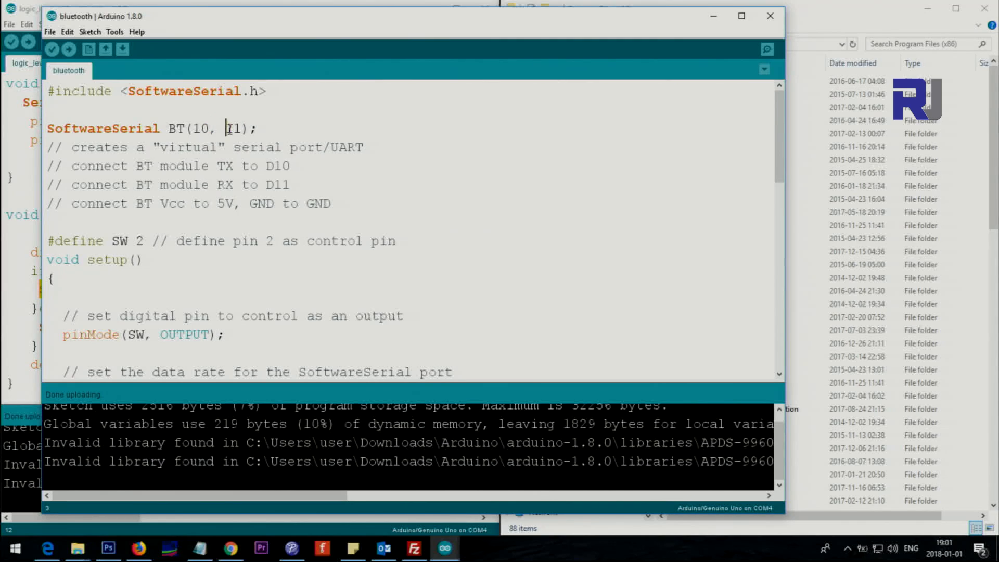
double_click(234, 128)
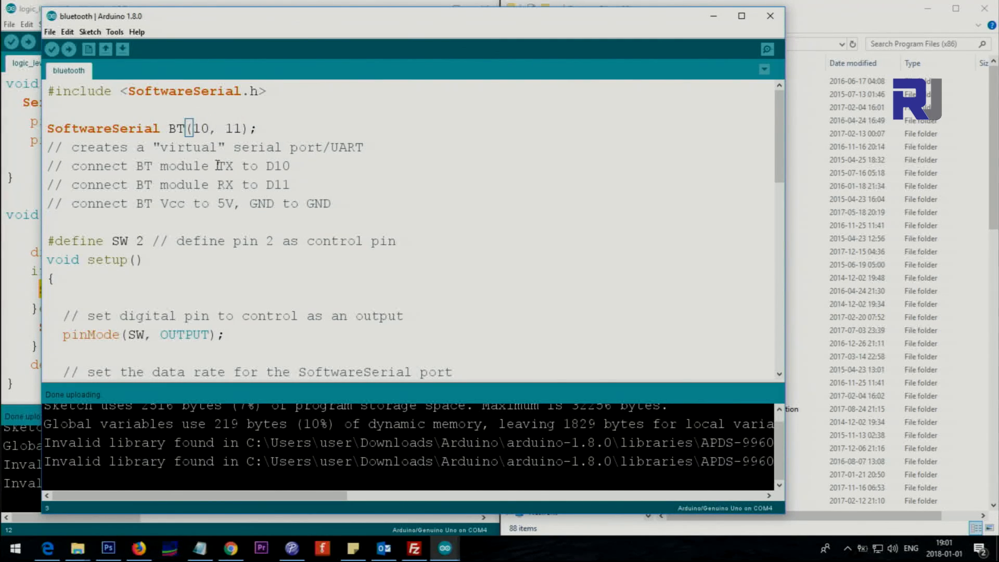
double_click(225, 166)
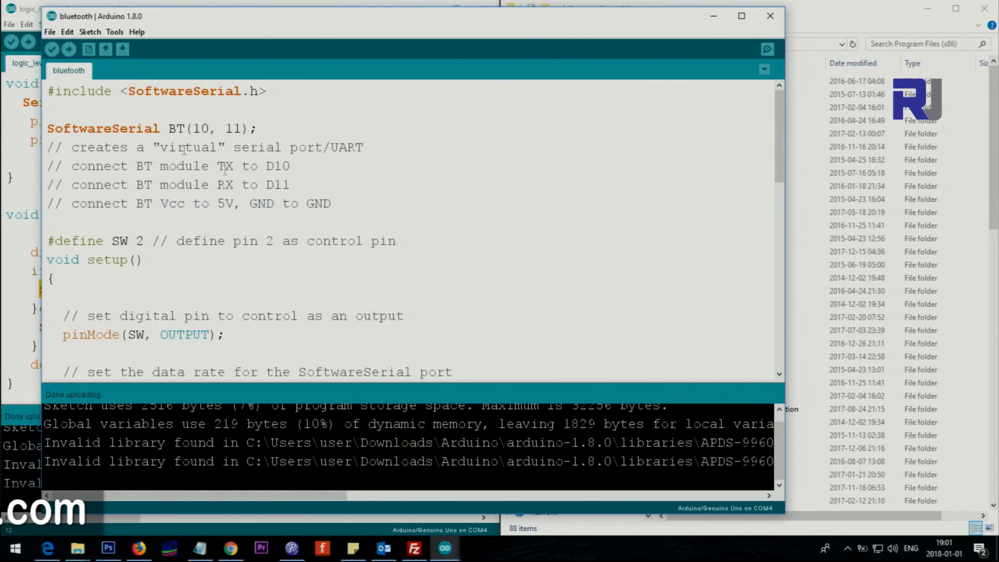
scroll(down, 3)
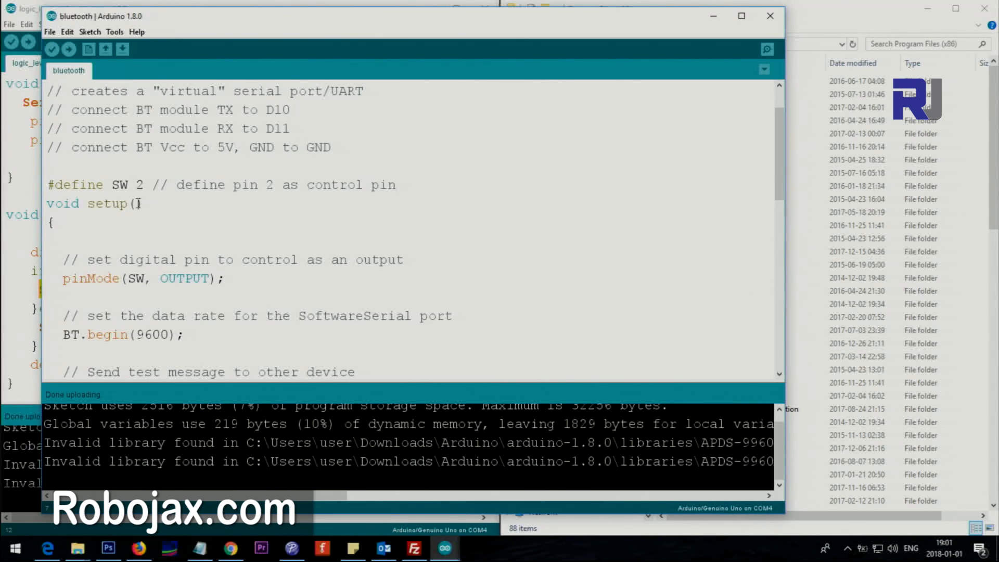
scroll(down, 3)
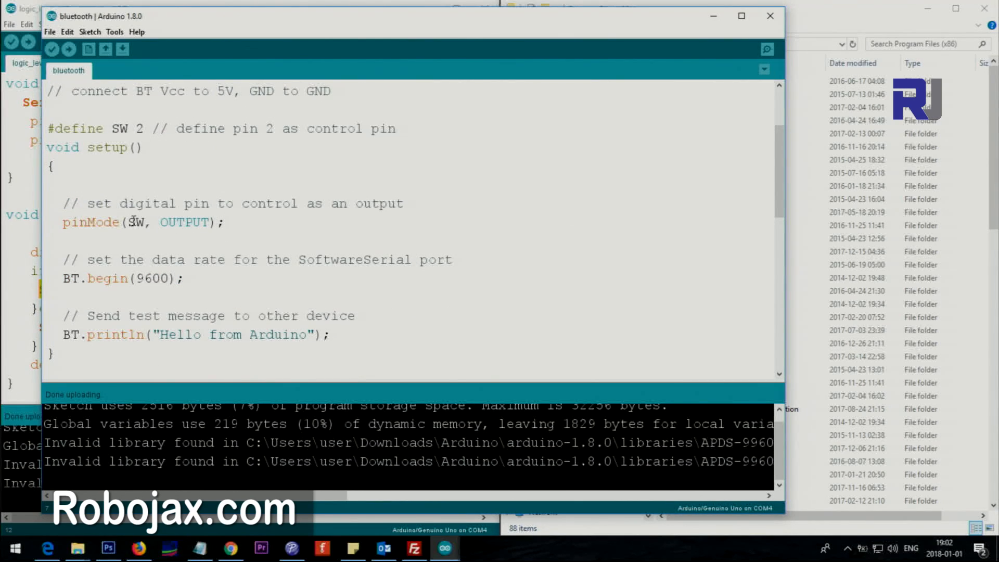
Step: Review the SW pinMode, the BT serial object declaration and its 9600 data rate
double_click(136, 223)
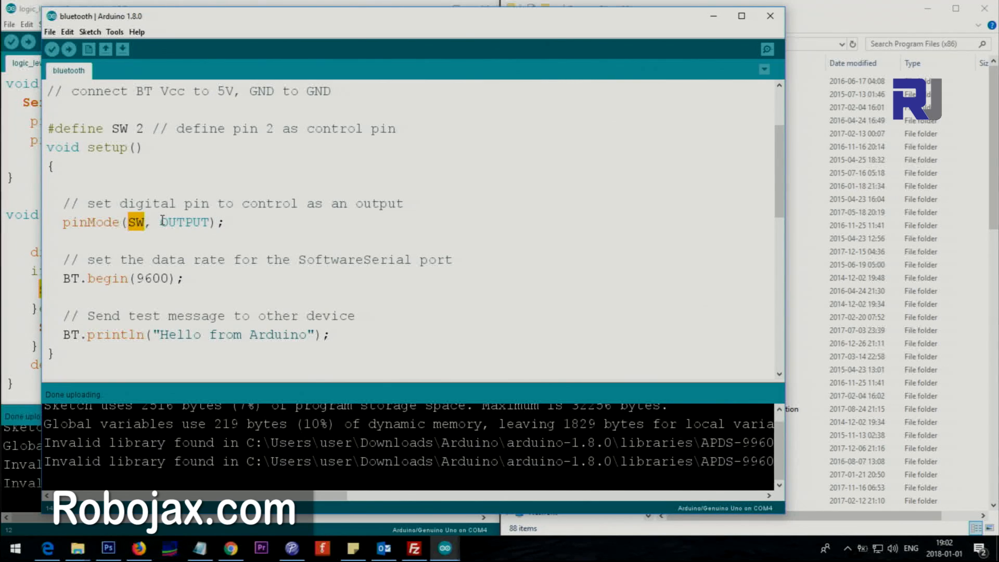
double_click(185, 223)
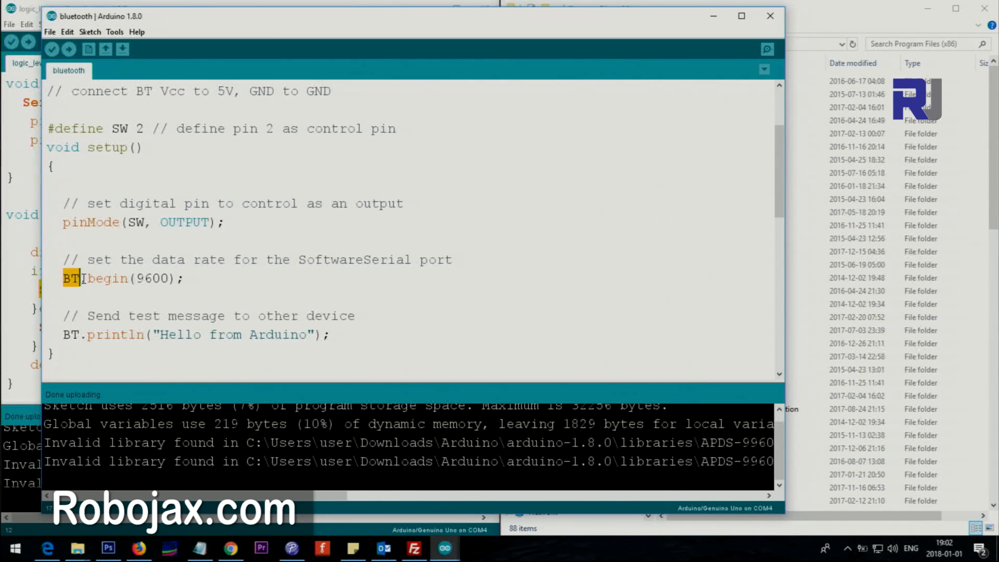
scroll(up, 3)
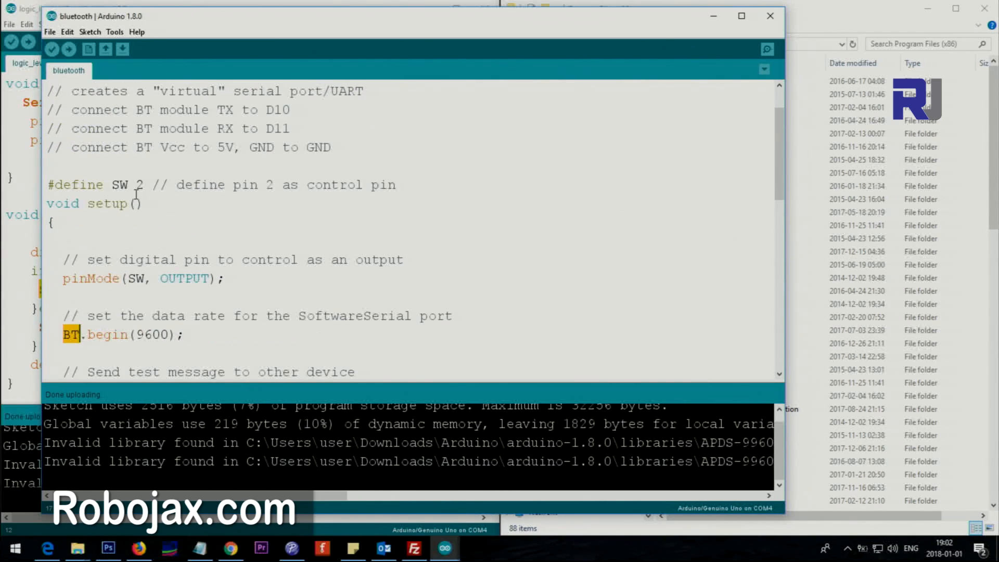
scroll(up, 3)
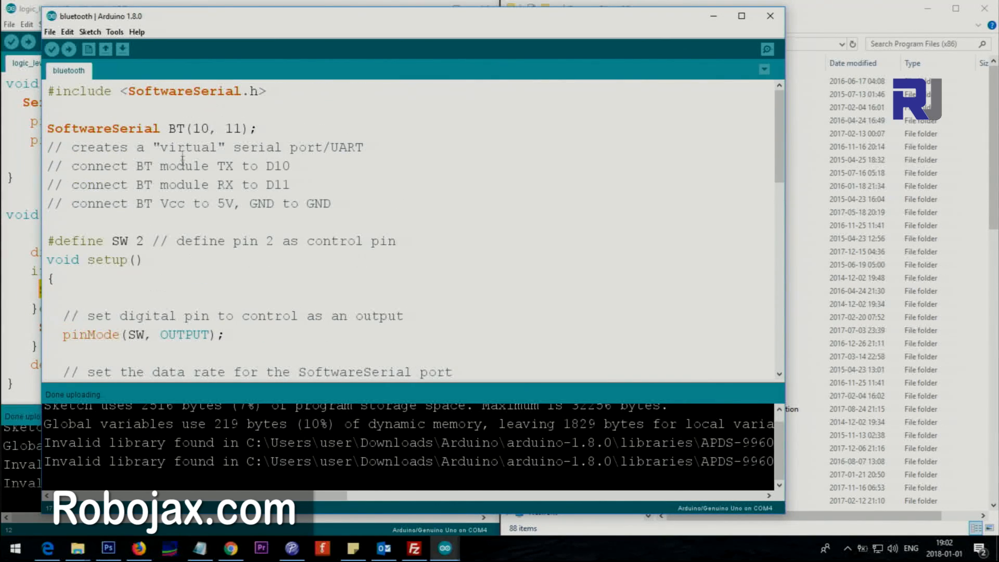
double_click(177, 128)
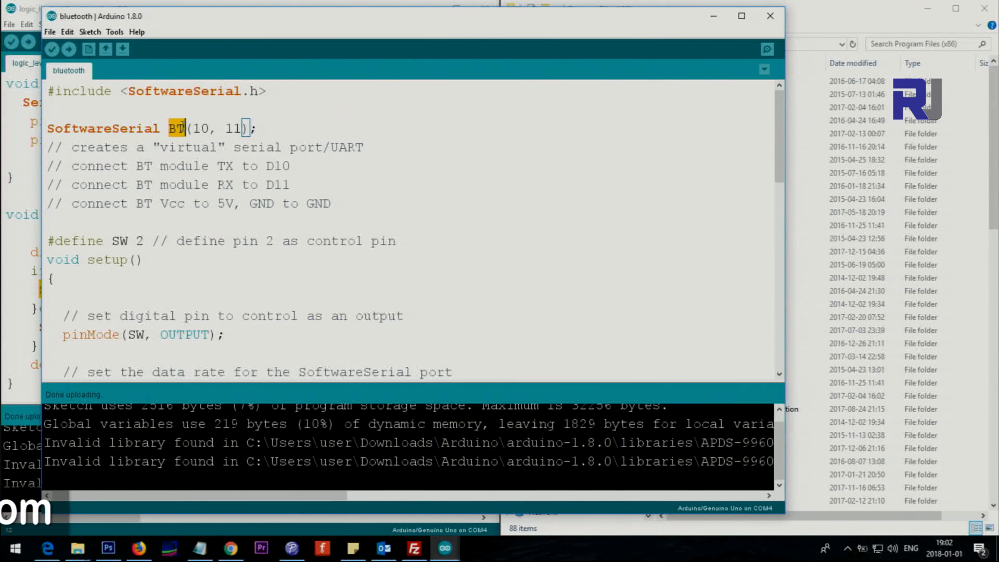
scroll(down, 3)
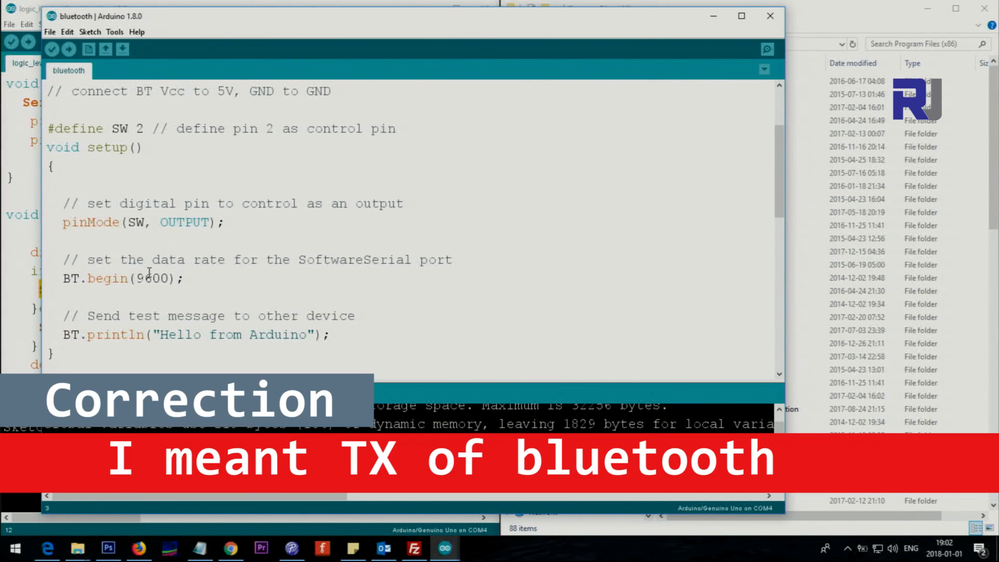
double_click(152, 279)
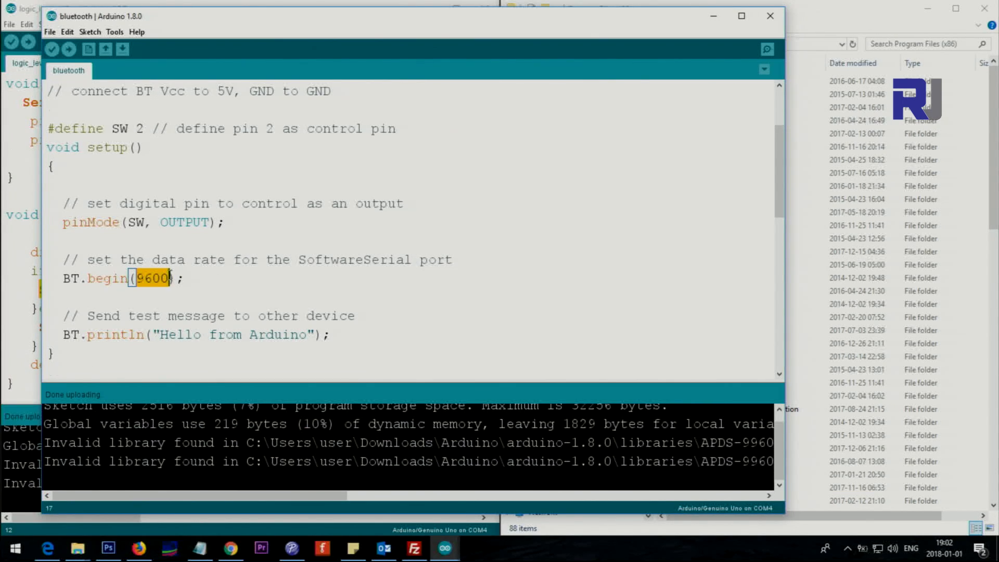
scroll(down, 3)
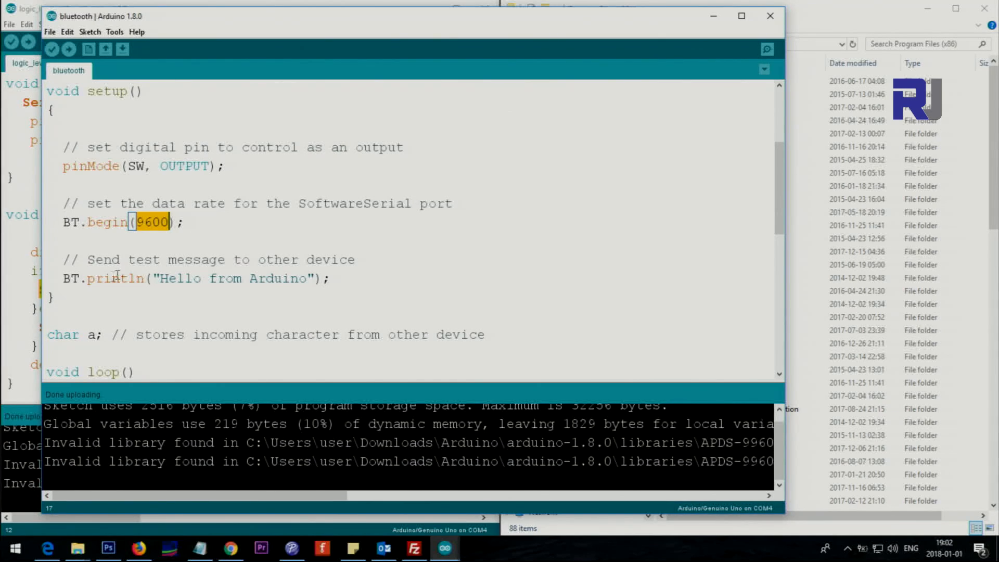
mouse_move(91, 239)
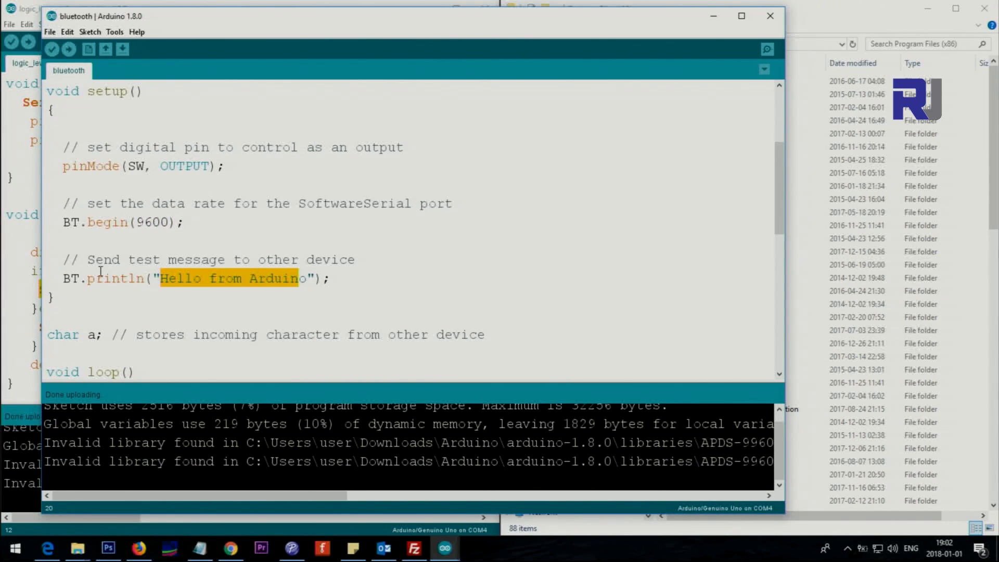
Step: Review the BT.available check for incoming data in the loop
scroll(down, 3)
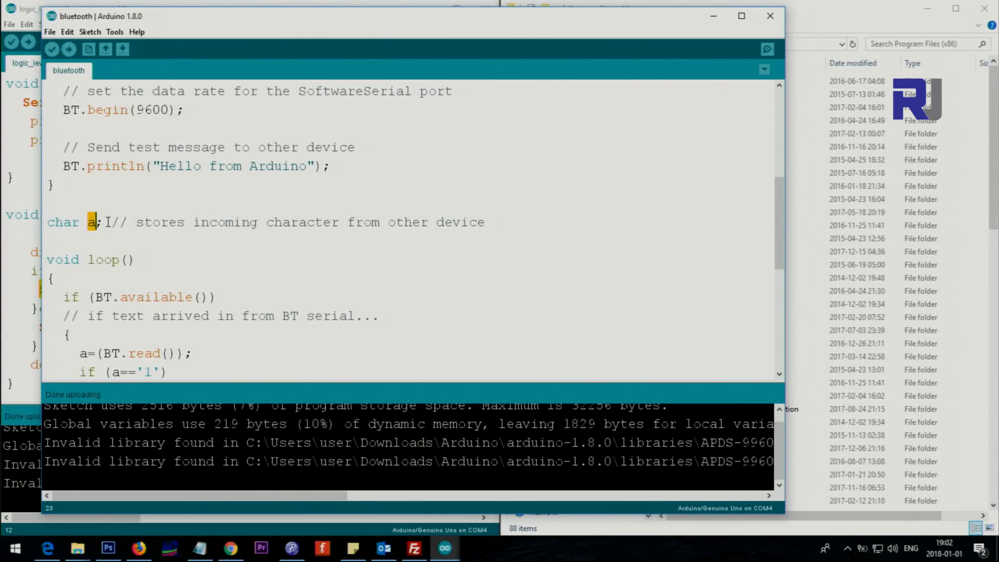
scroll(down, 3)
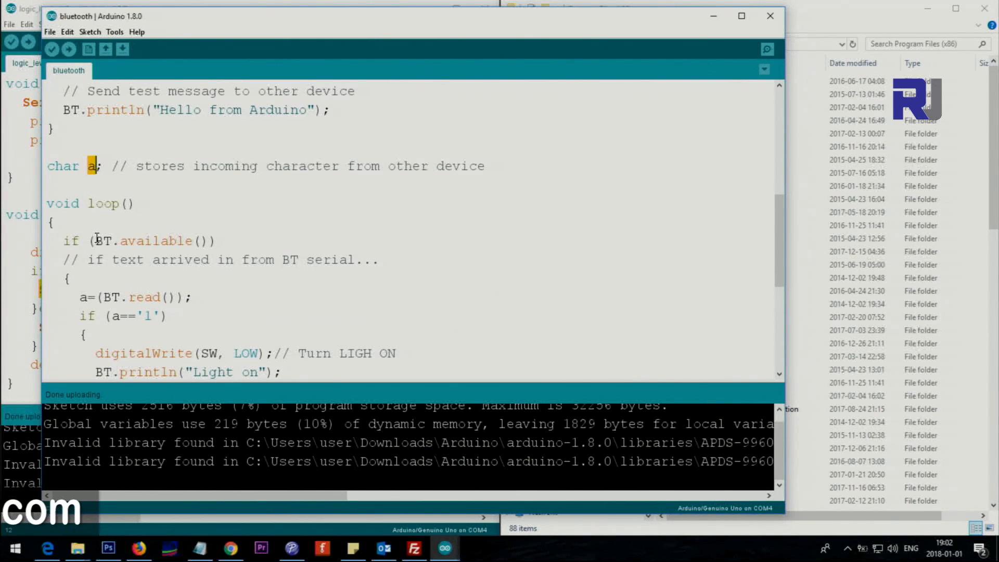
scroll(down, 3)
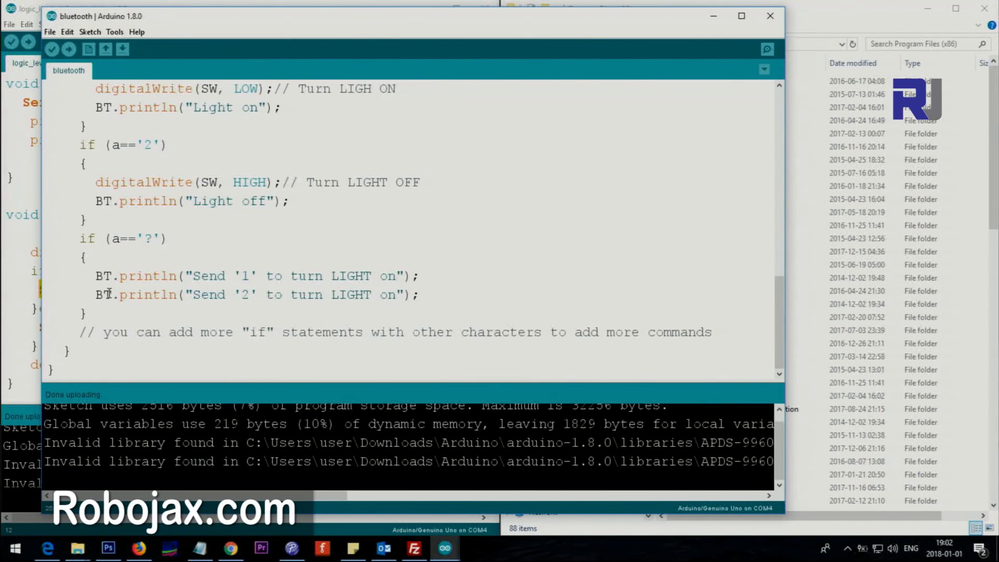
scroll(up, 3)
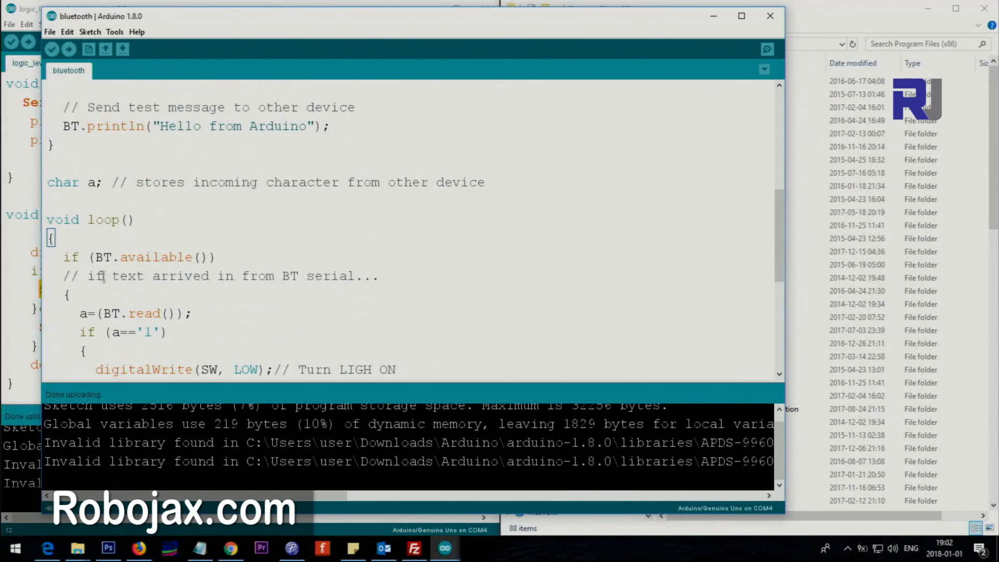
double_click(131, 257)
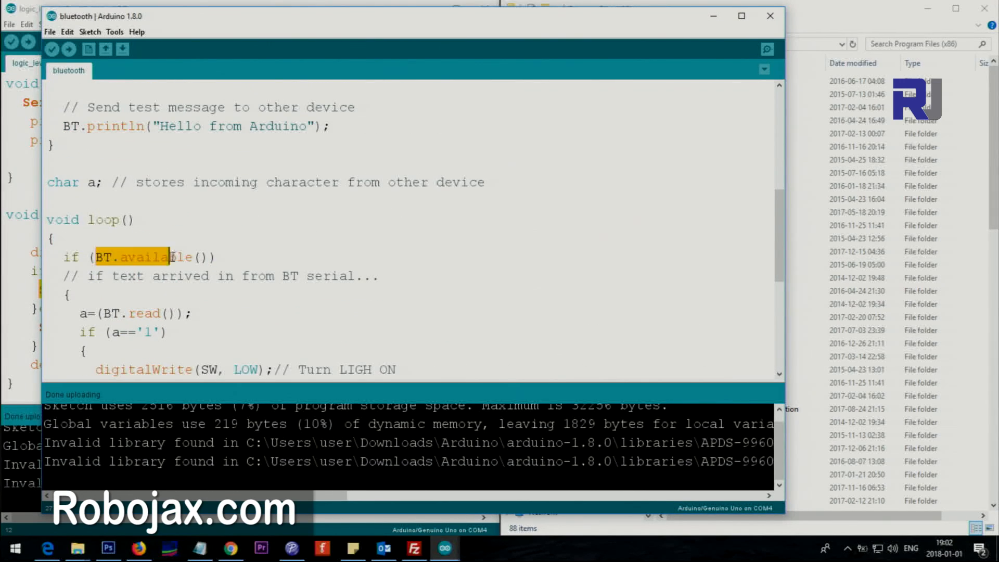
scroll(down, 3)
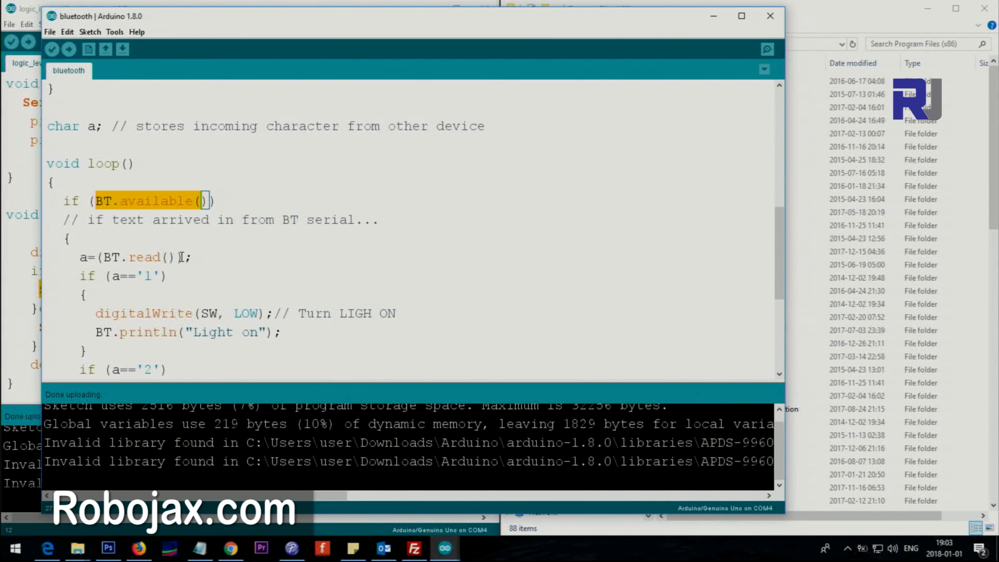
click(81, 257)
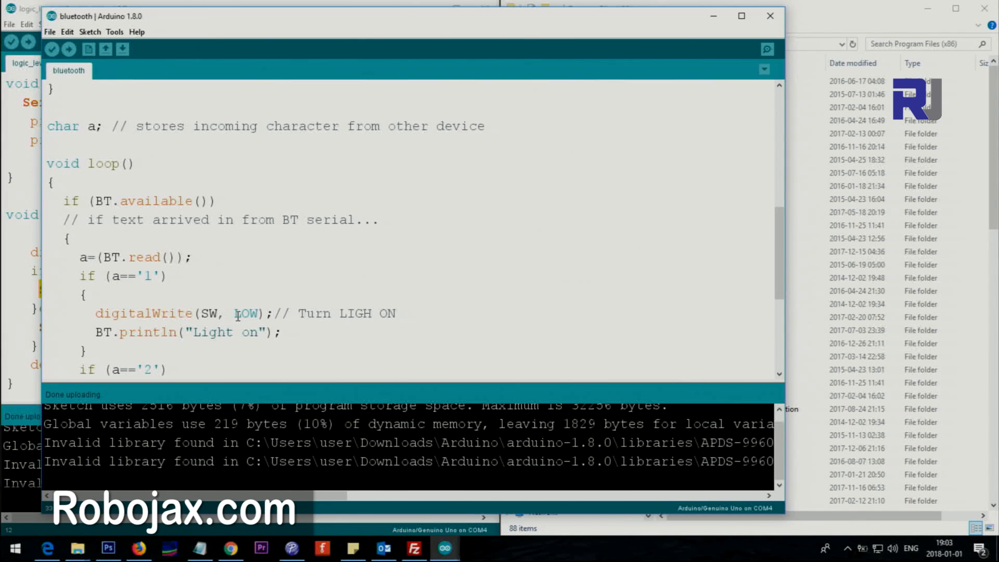
Step: Review LOW as the value that turns the light on and the Light off reply message
double_click(246, 314)
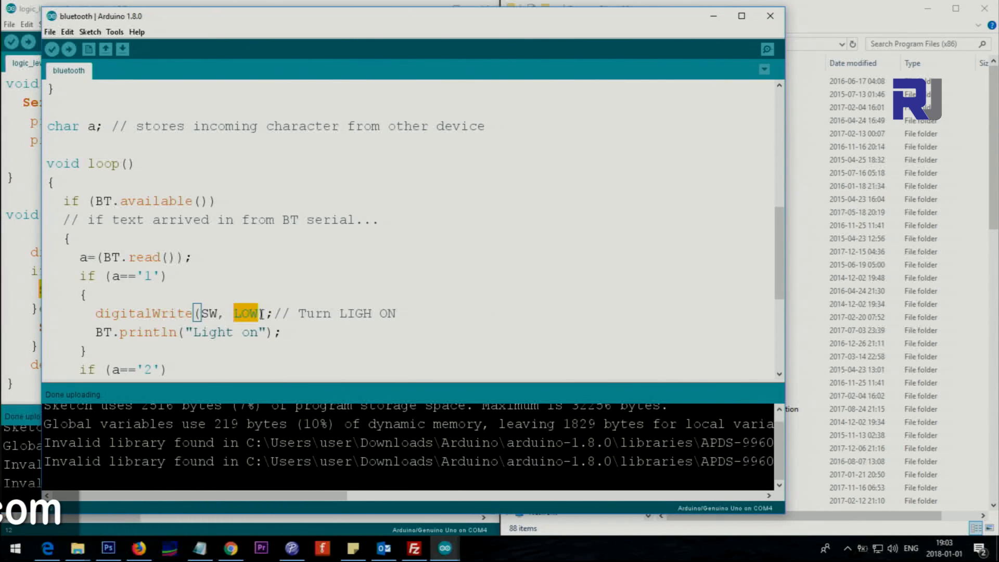
click(201, 332)
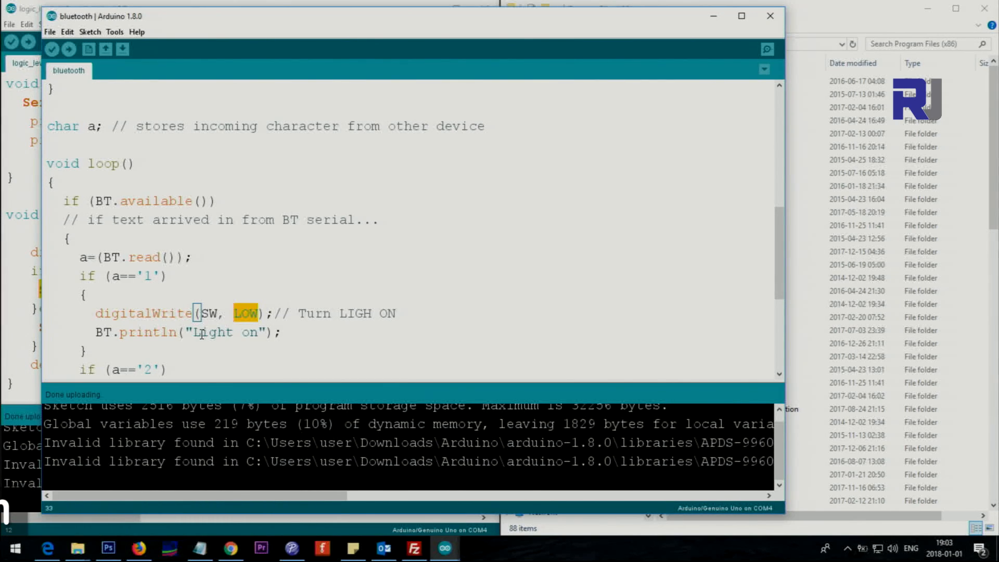
click(152, 332)
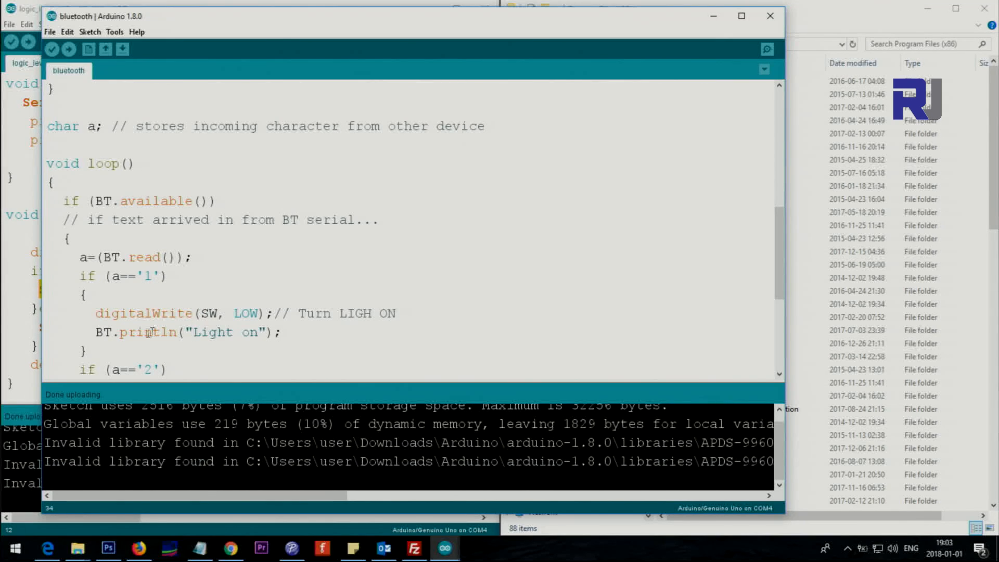
double_click(105, 332)
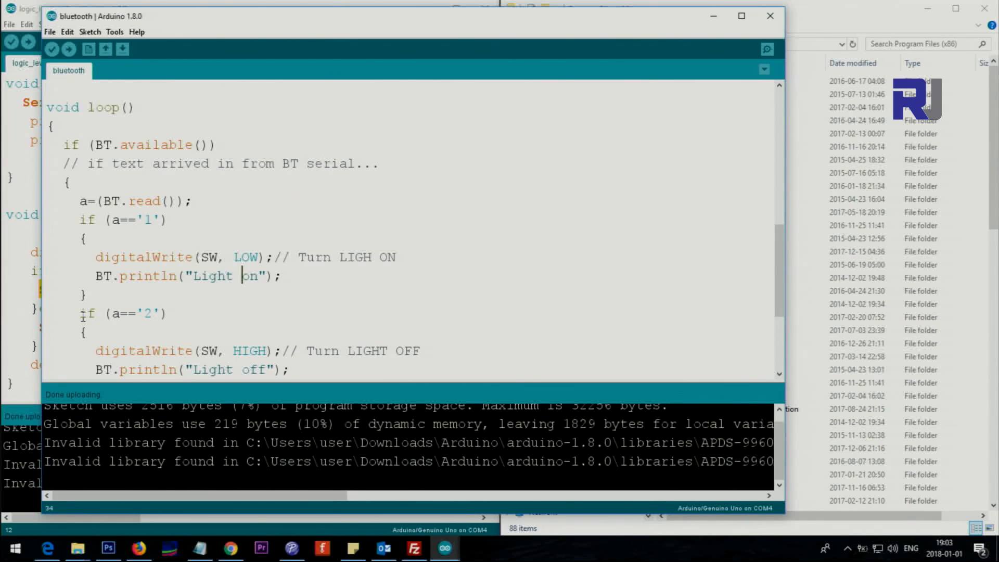
click(141, 313)
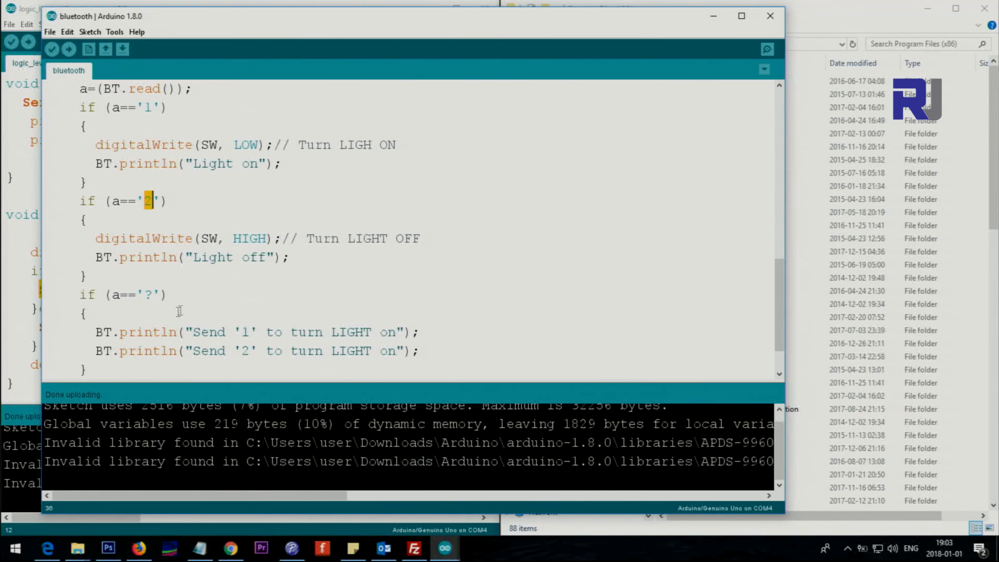
double_click(212, 257)
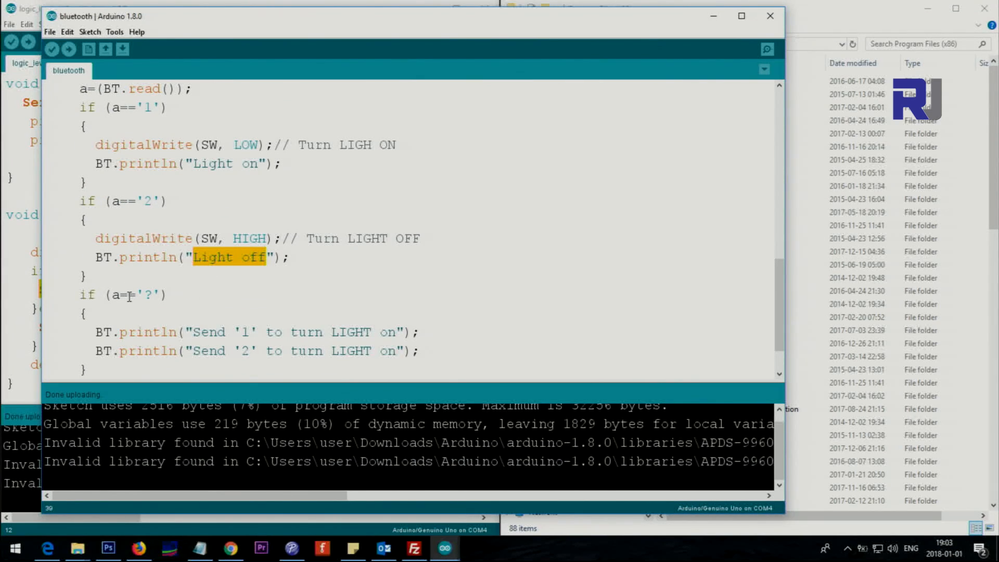
Step: Send 1 then 2 from Bluetooth Terminal, getting the Light on and Light off replies
scroll(down, 3)
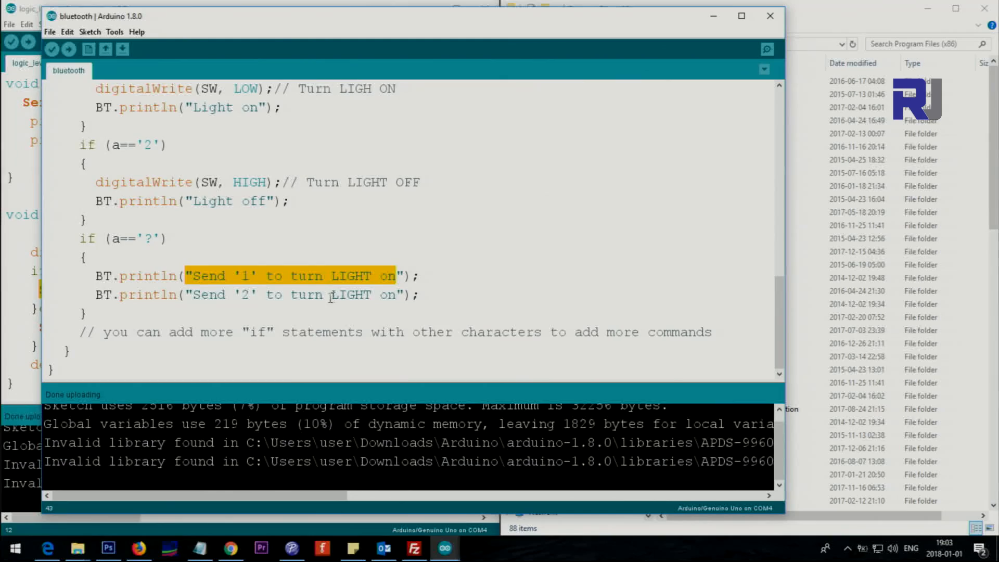
scroll(up, 3)
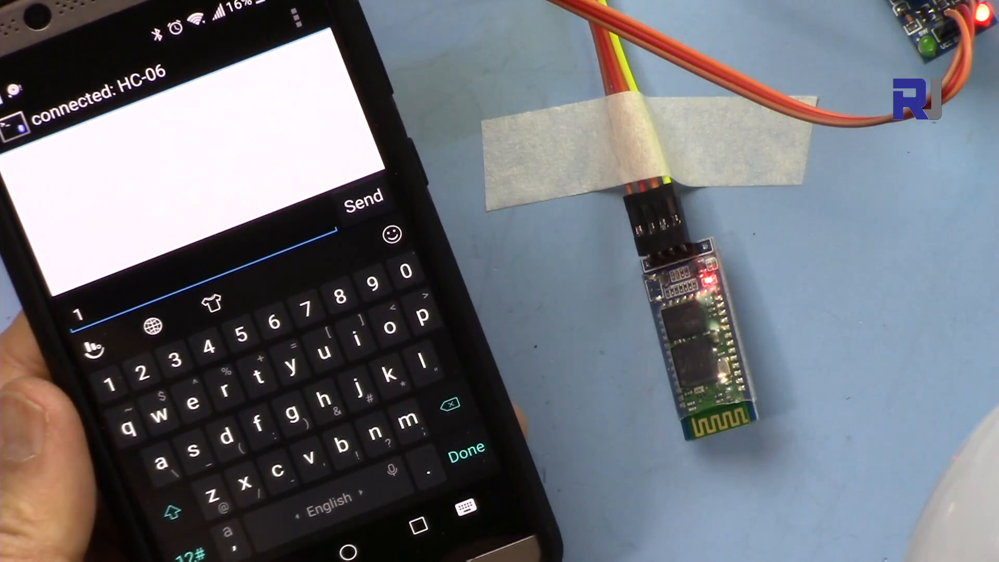
click(364, 196)
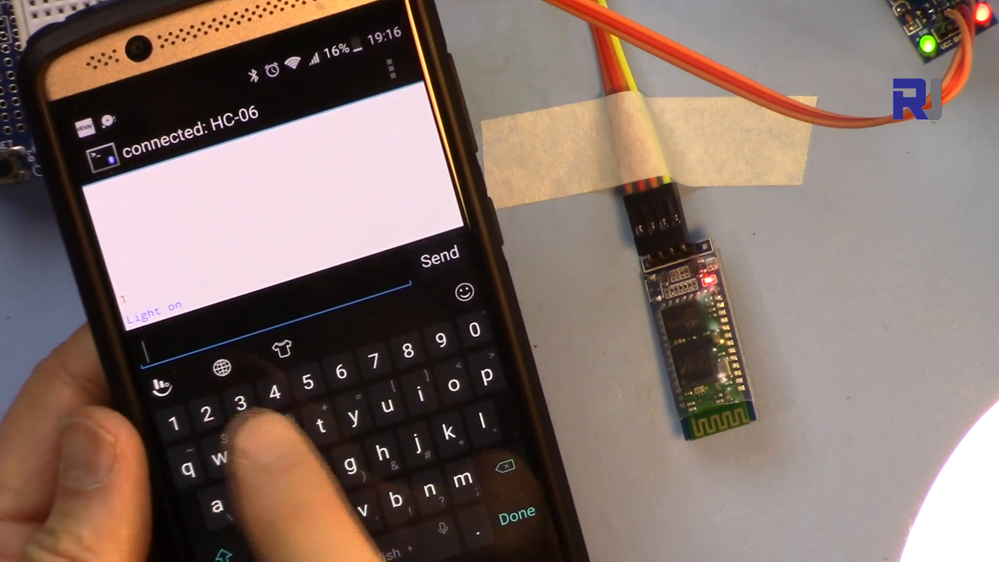
click(440, 258)
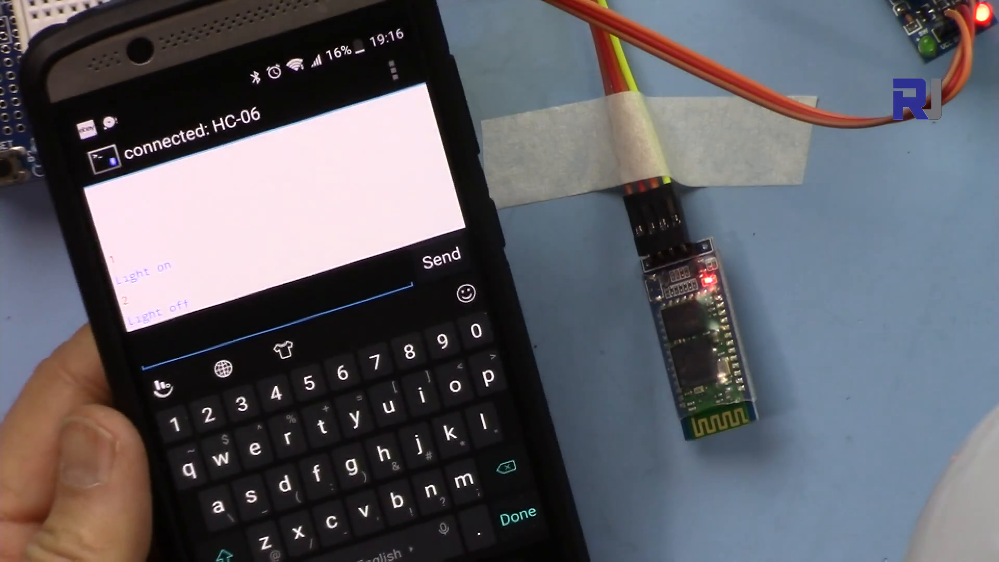